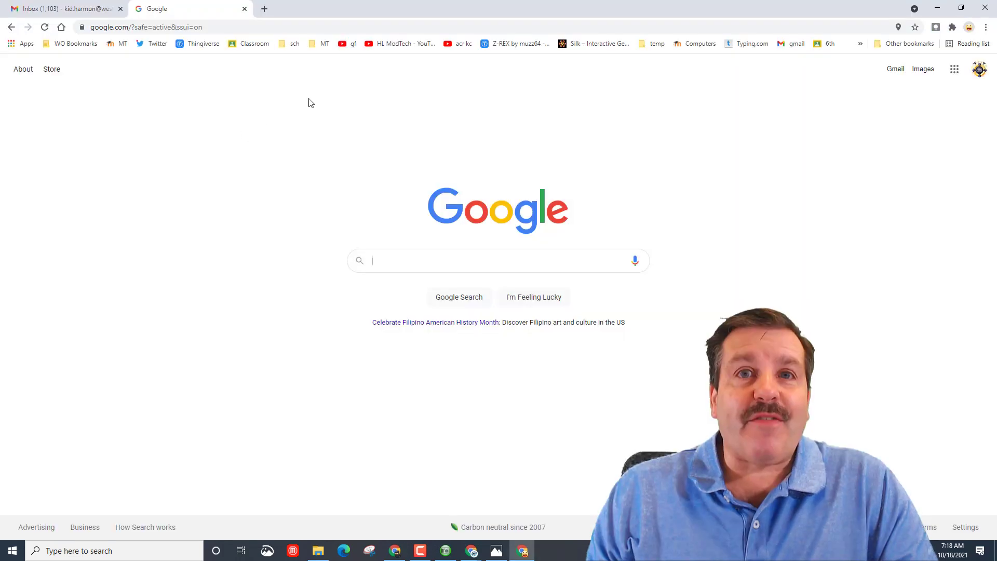
Step: Paste the copied link to load the shared Master:TinkerCAD 101 jamboard in view-only mode
right_click(146, 27)
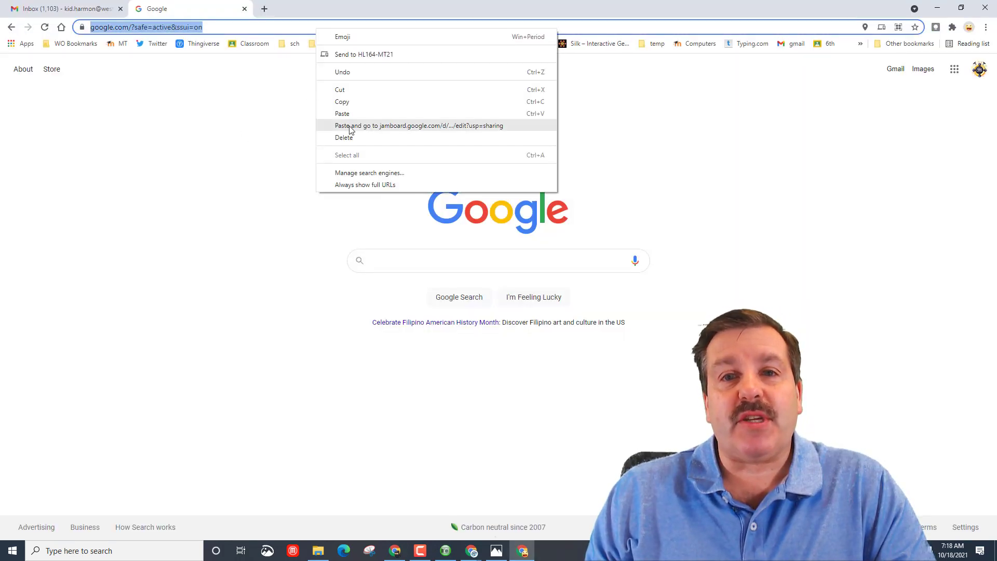
click(418, 125)
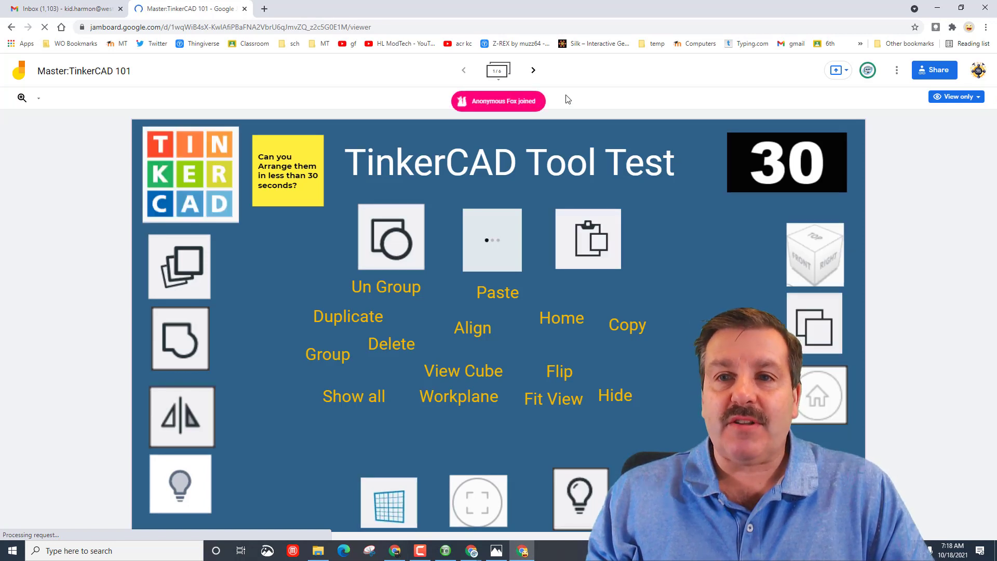
mouse_move(897, 70)
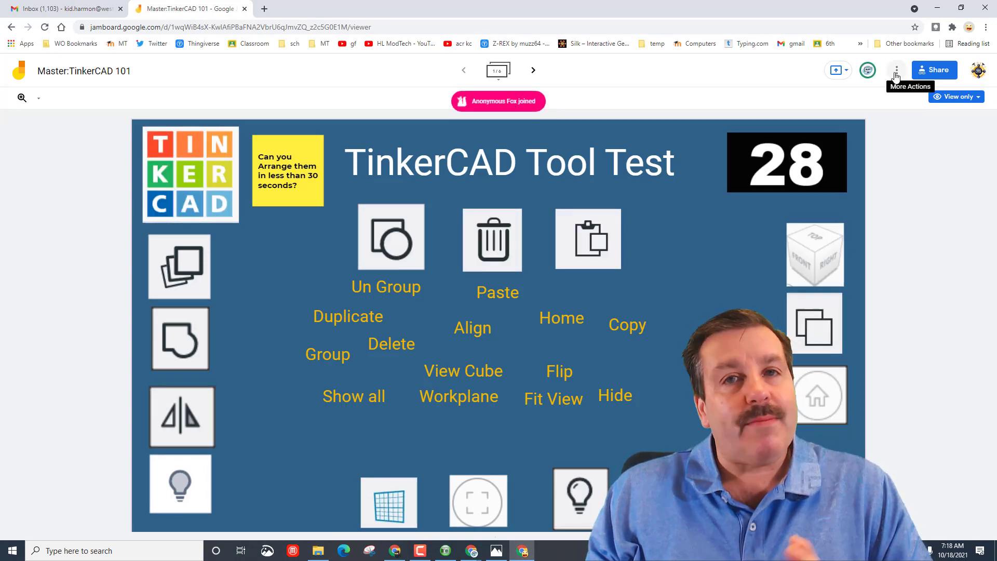
click(896, 69)
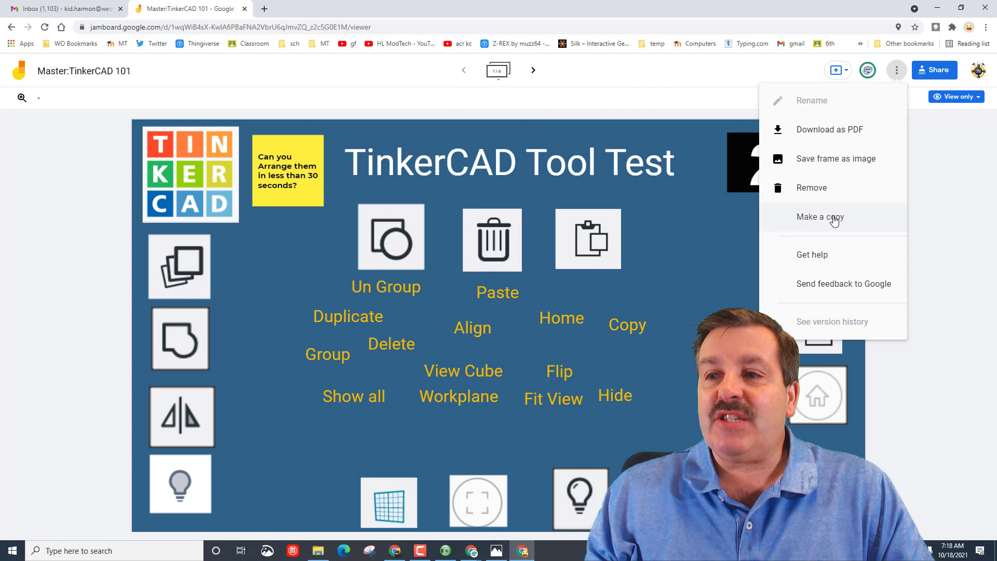
click(819, 216)
text(Mike H:TinkerCAD 101)
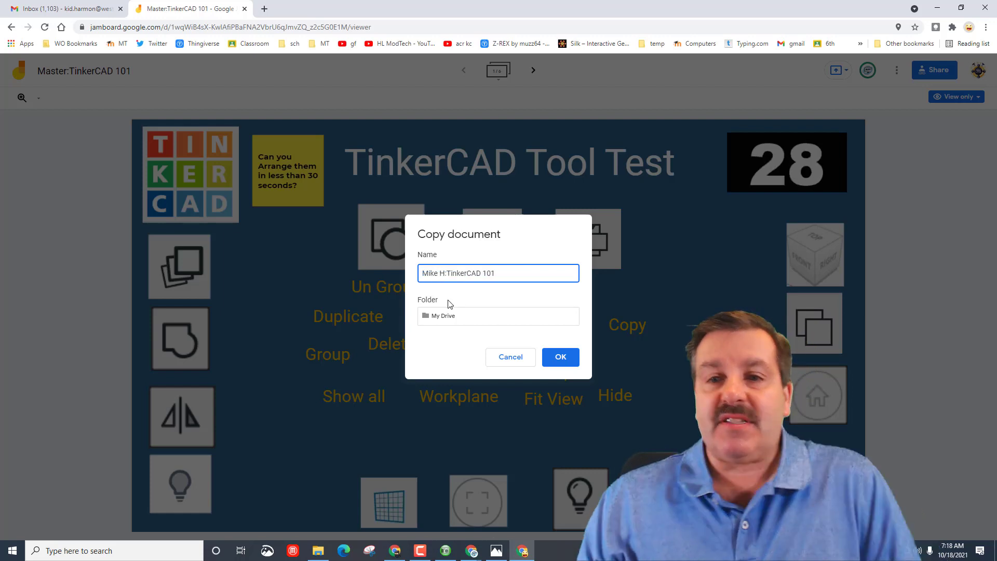
click(560, 356)
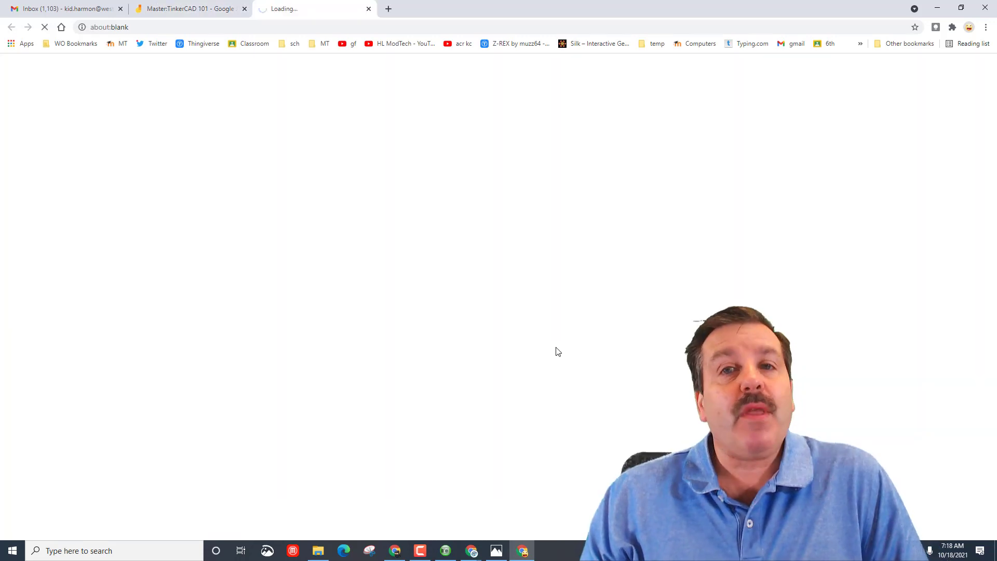
mouse_move(635, 240)
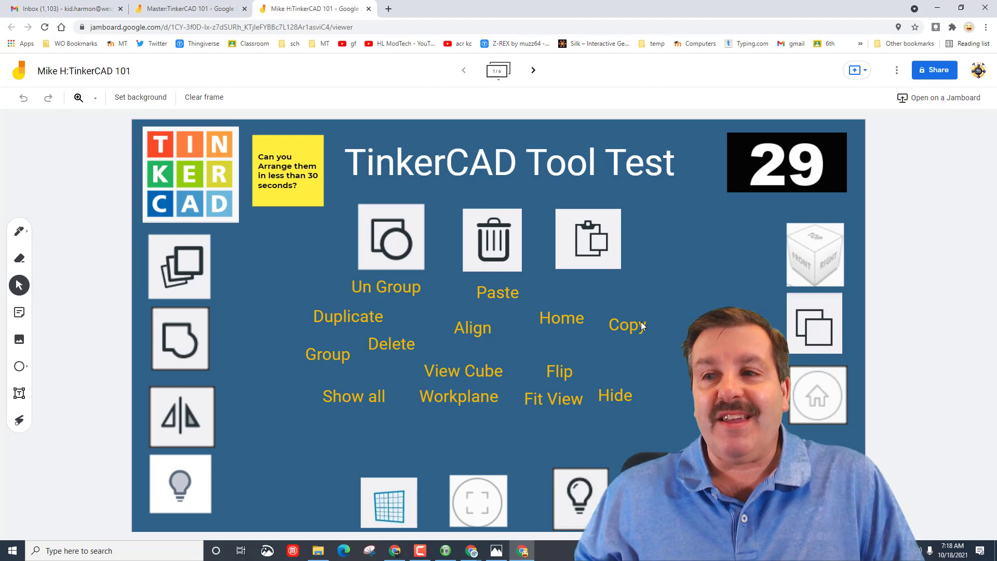
Step: Drag tool labels like Duplicate, Hide and Paste beside their icons, then advance to page two
click(625, 326)
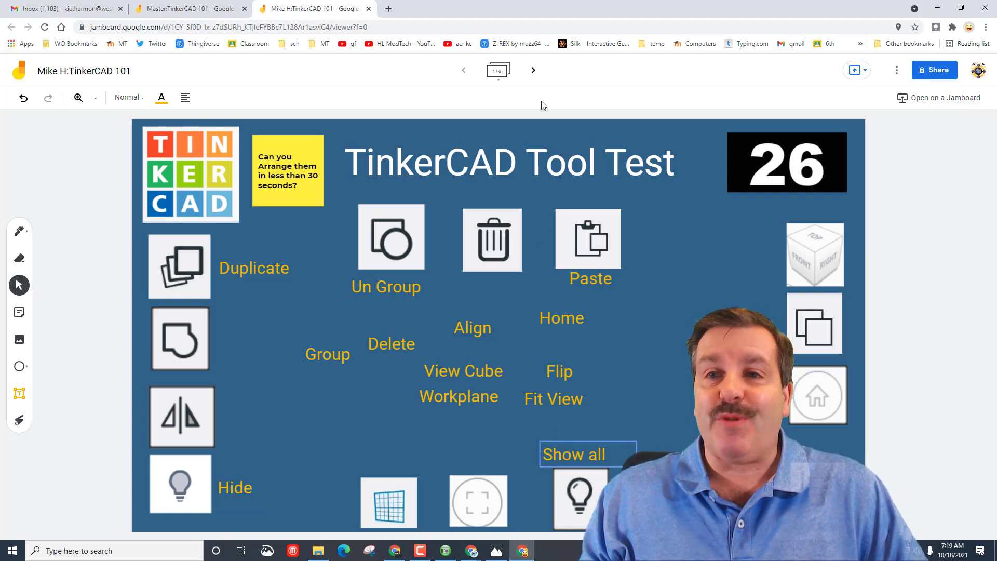
click(533, 69)
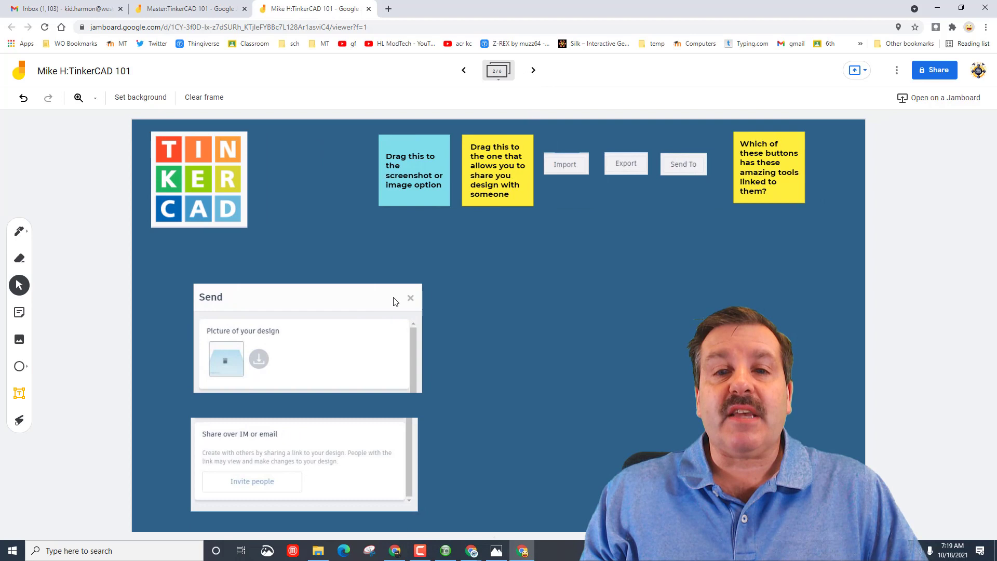
mouse_move(407, 185)
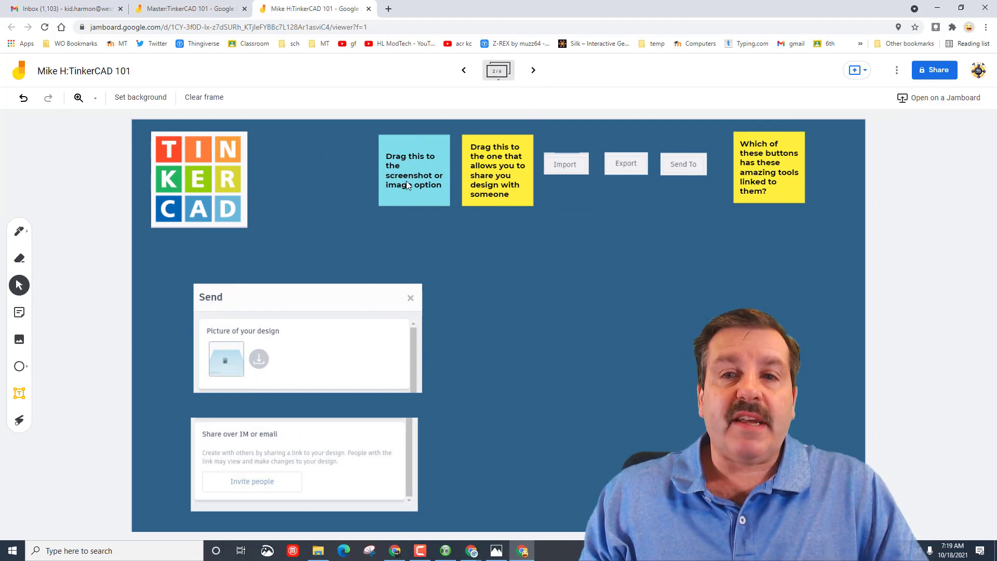
mouse_move(430, 204)
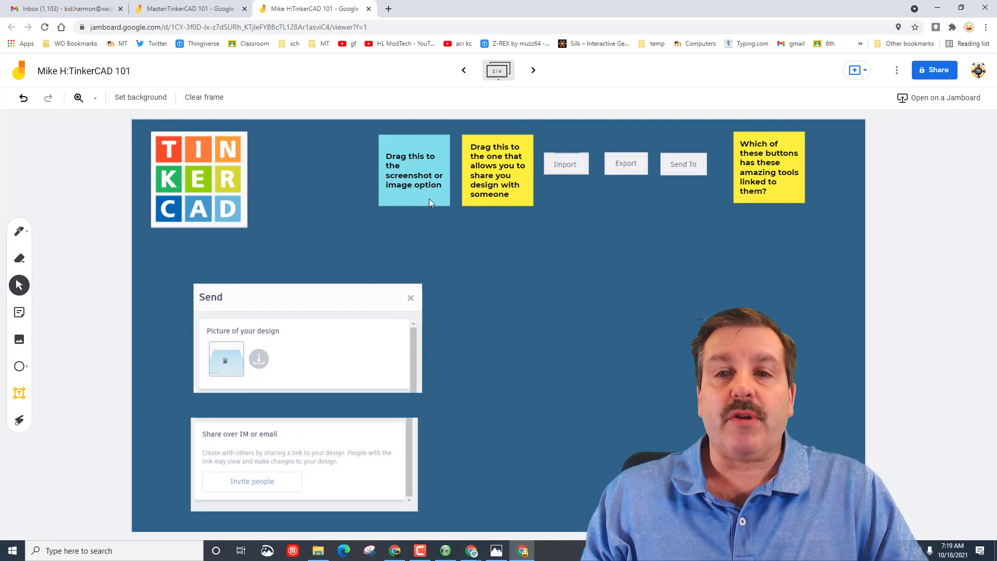
mouse_move(497, 194)
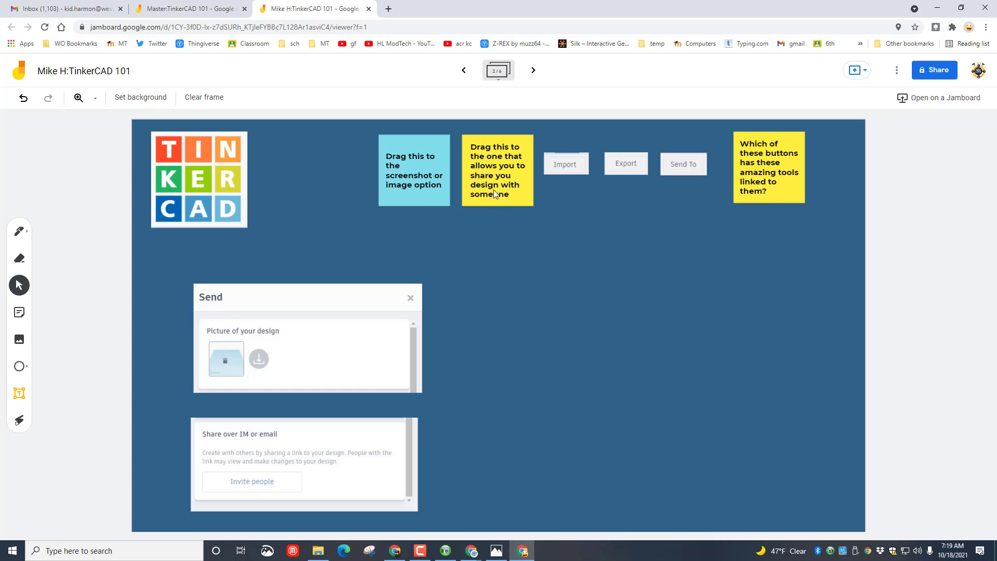
mouse_move(777, 173)
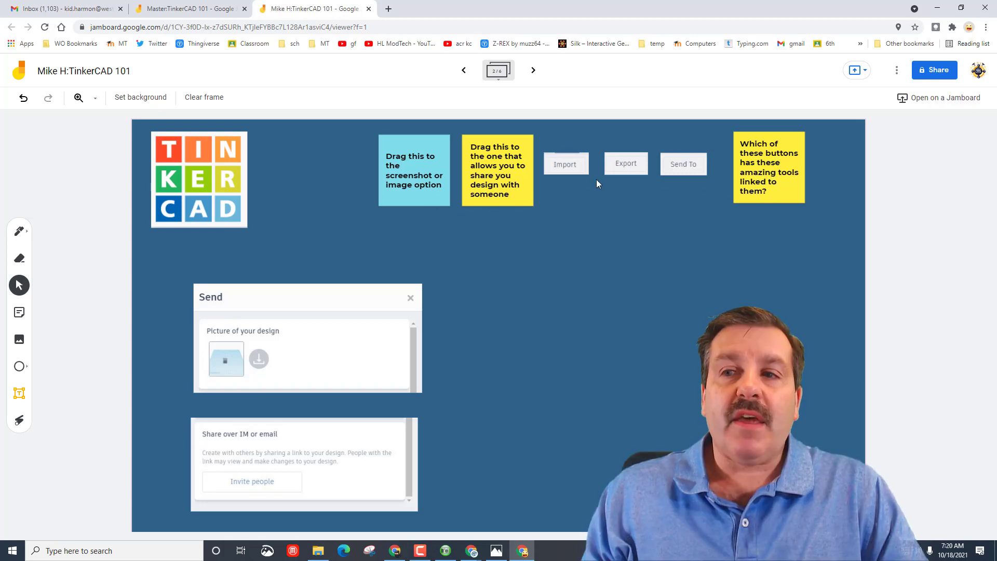
mouse_move(491, 362)
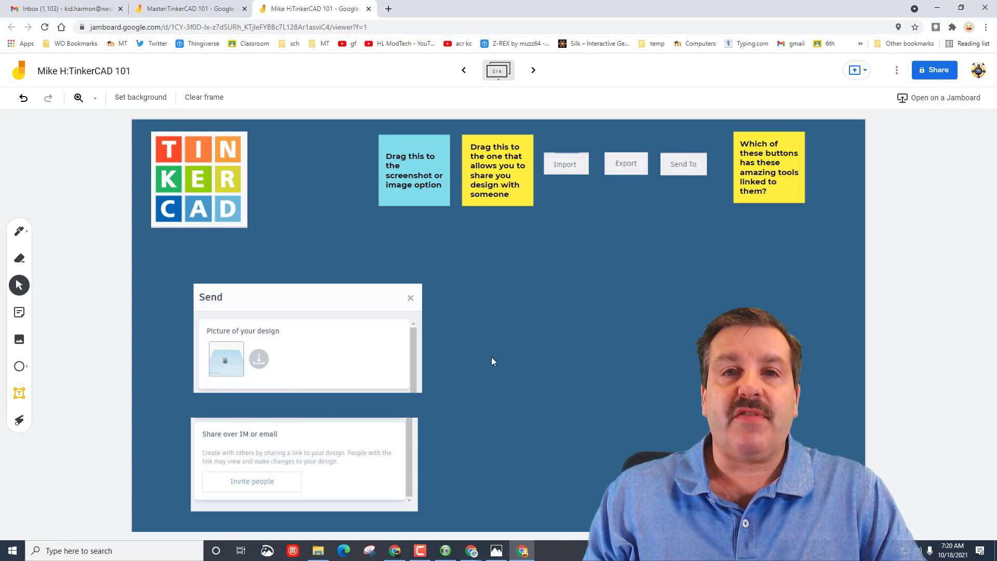
mouse_move(667, 291)
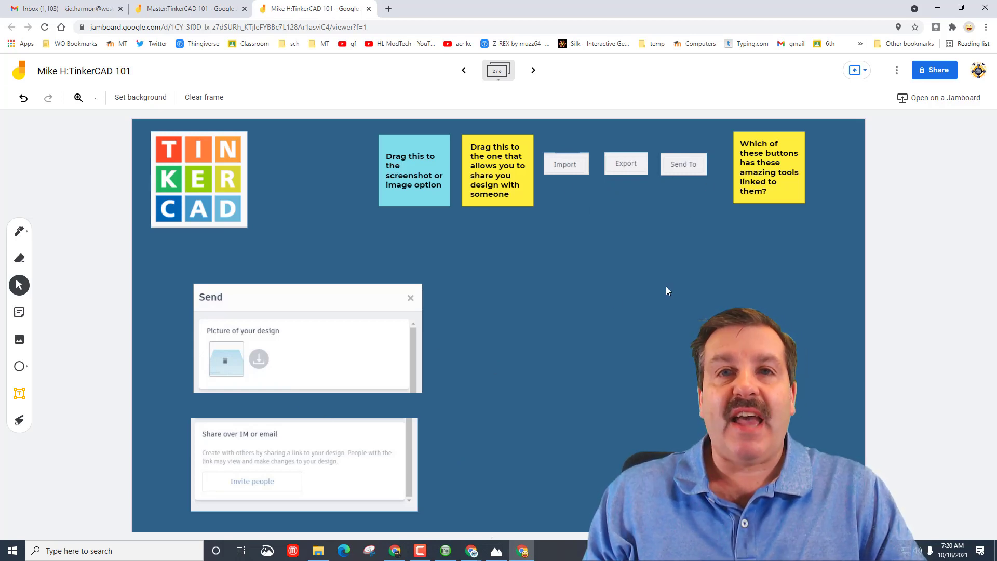
mouse_move(637, 305)
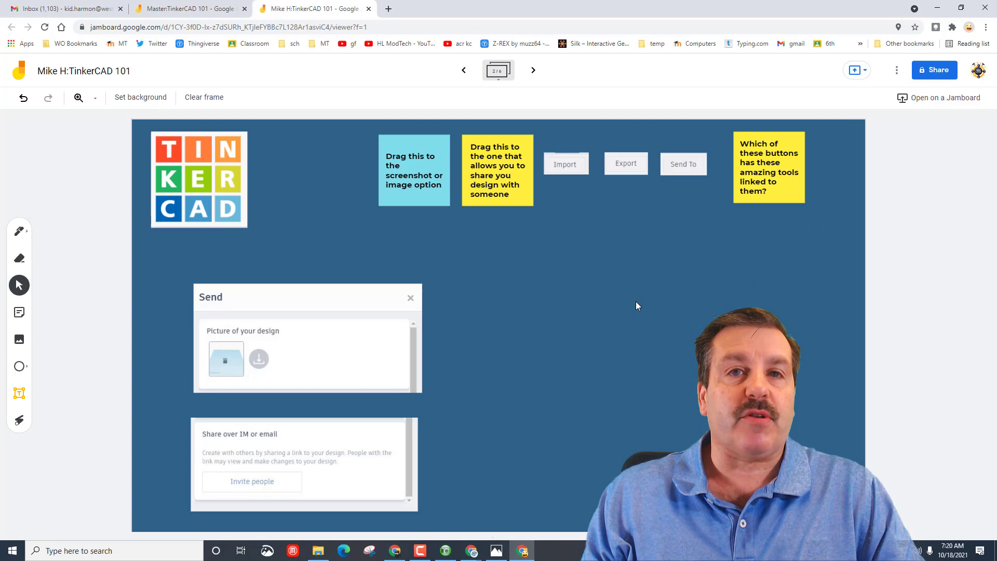
mouse_move(562, 285)
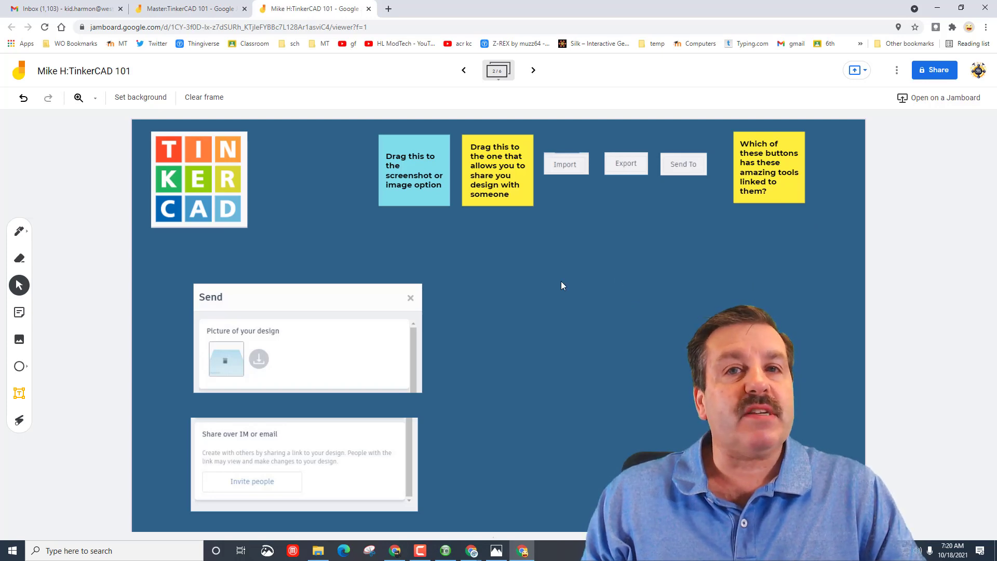
mouse_move(533, 69)
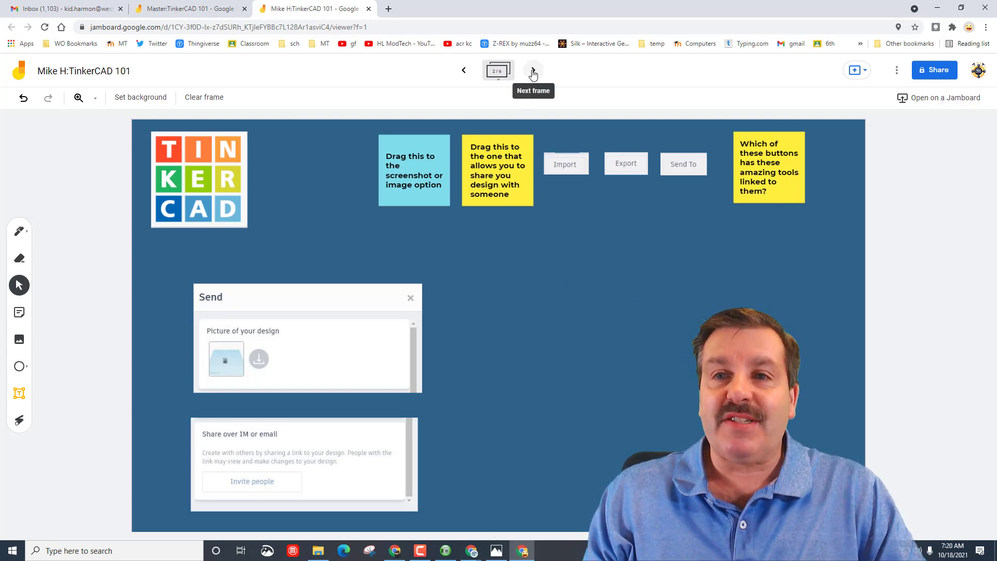
Step: Advance from the Send and Export page to the third frame
click(532, 69)
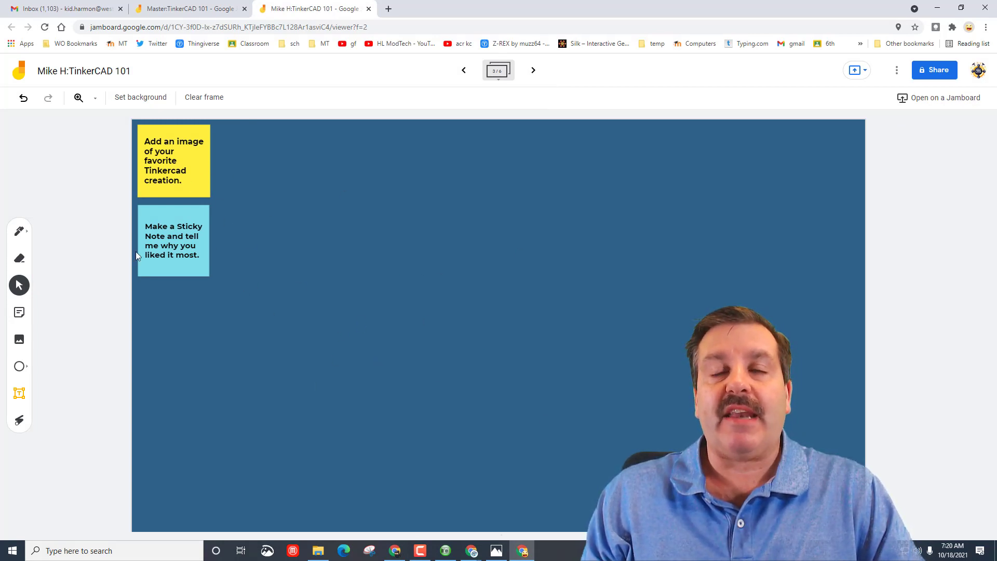
Step: Cancel the empty Sticky note and Add image dialogs, leaving the page unchanged, and go to frame four
click(19, 312)
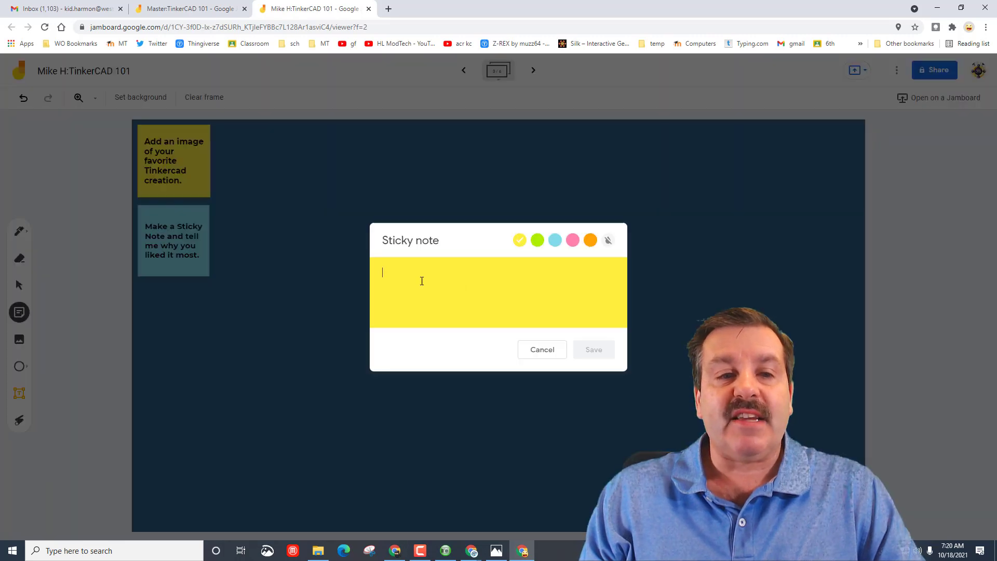
click(541, 349)
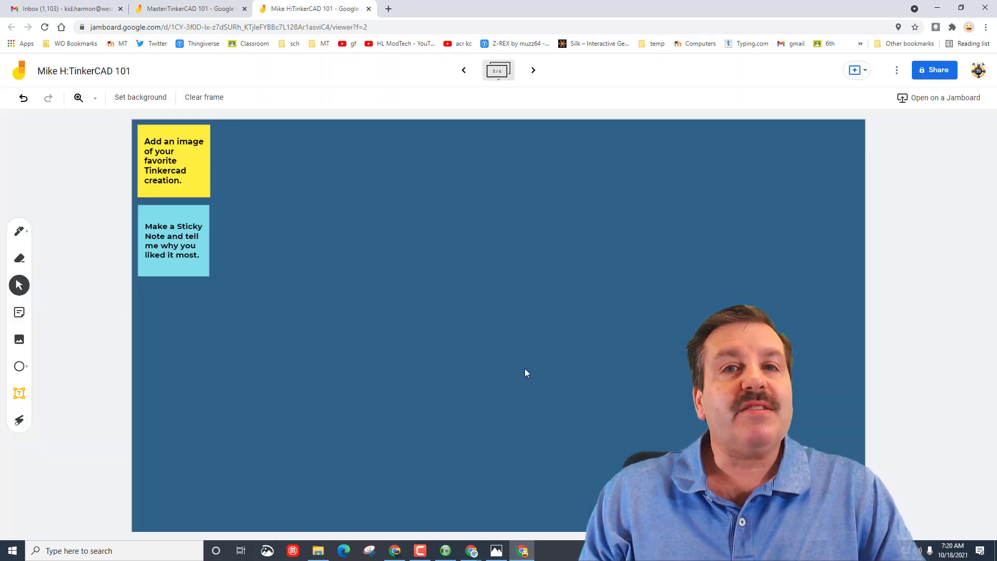
mouse_move(246, 259)
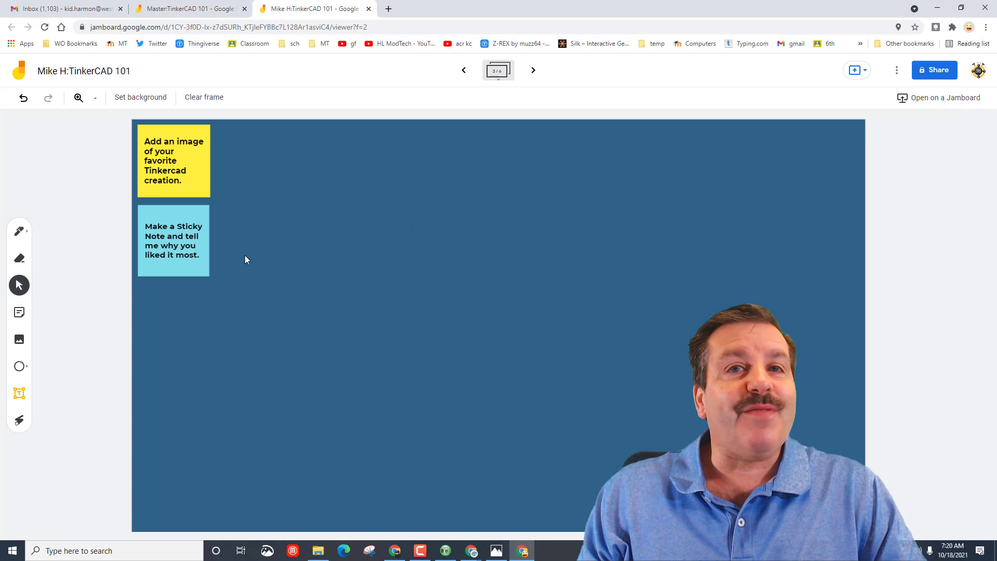
mouse_move(78, 342)
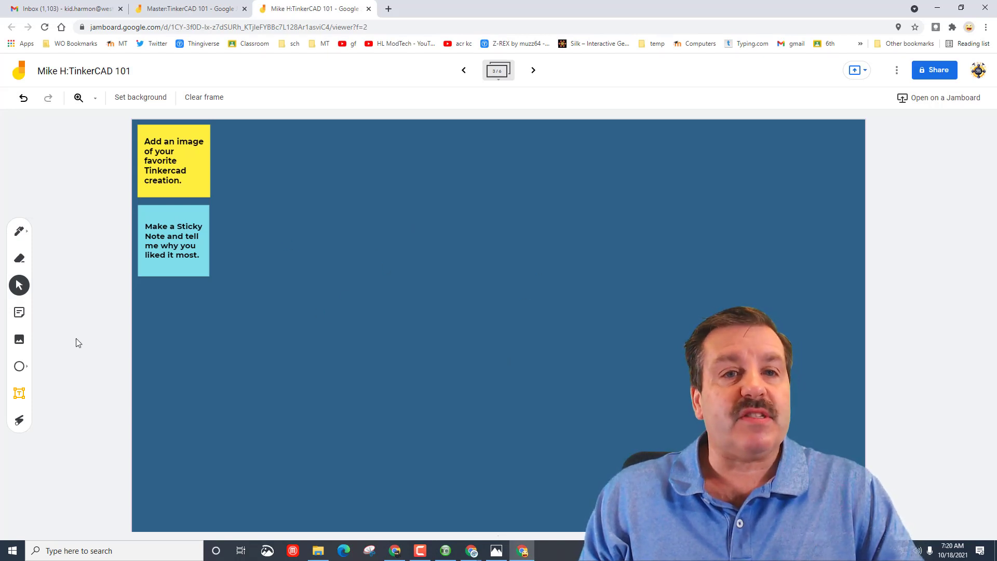
click(18, 340)
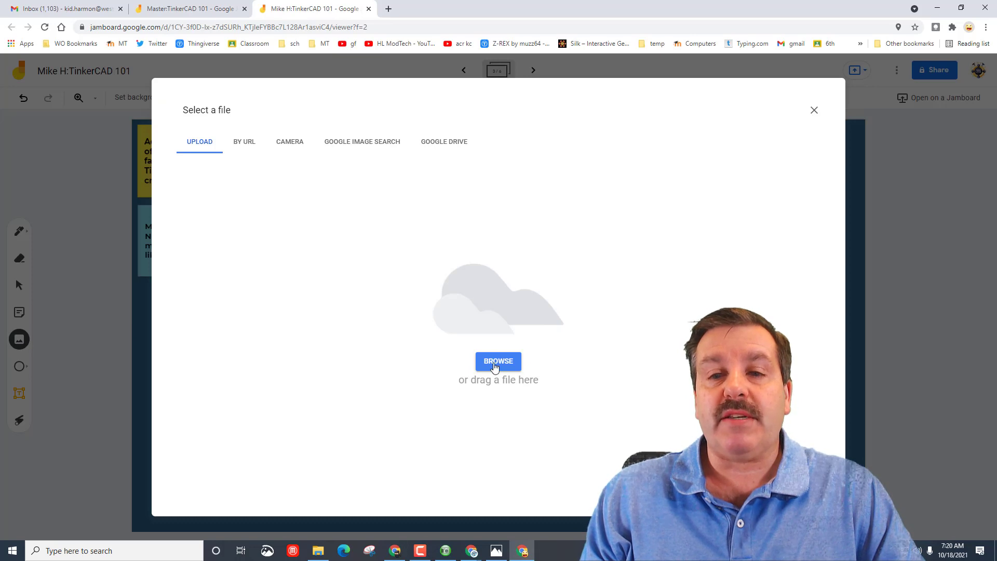
mouse_move(815, 110)
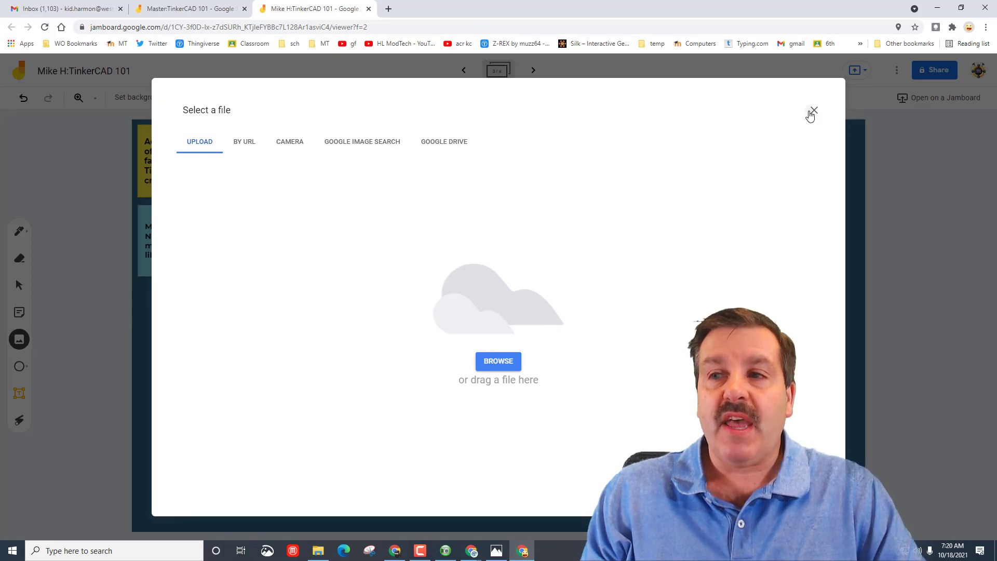
click(812, 112)
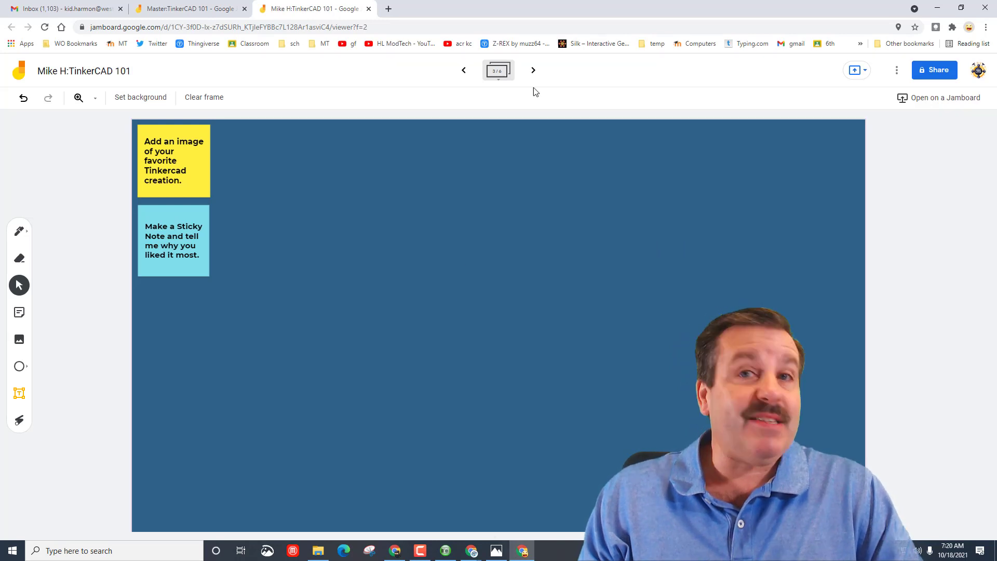
mouse_move(533, 70)
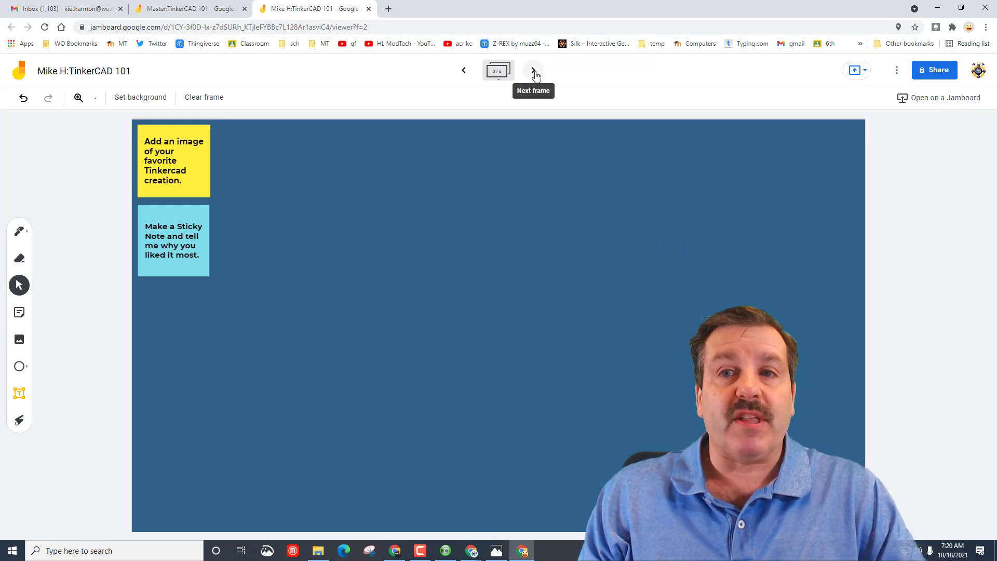
click(533, 69)
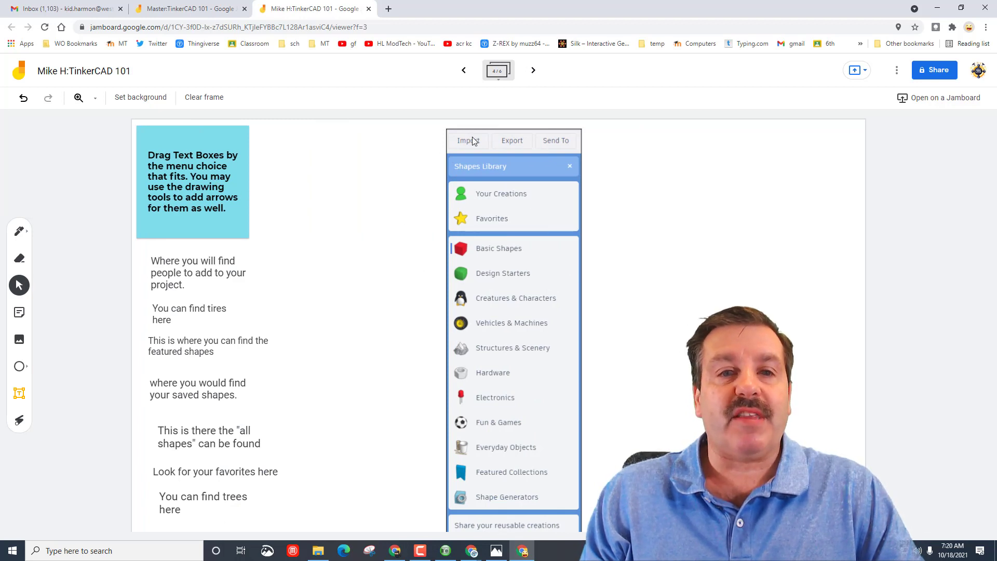
mouse_move(438, 232)
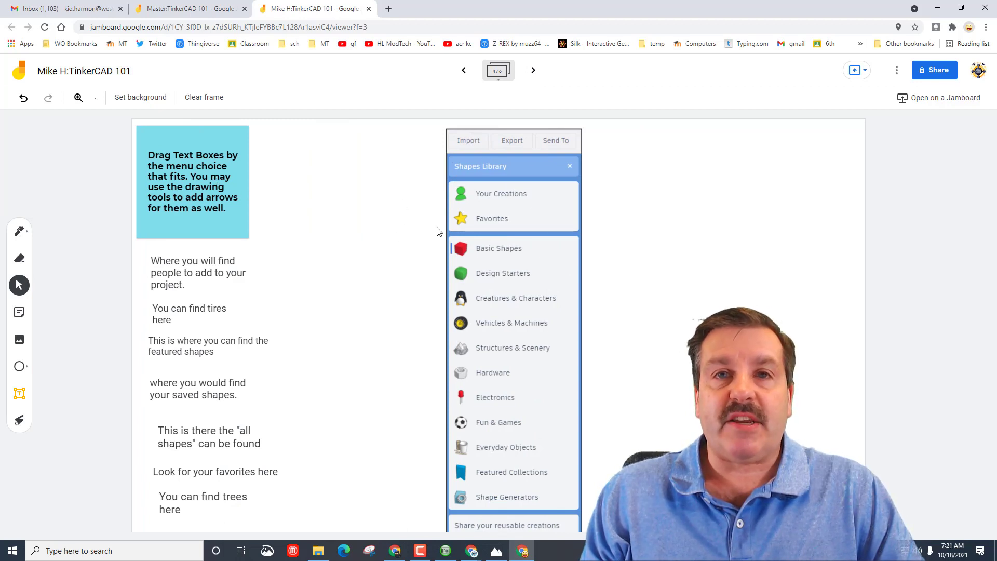
mouse_move(216, 261)
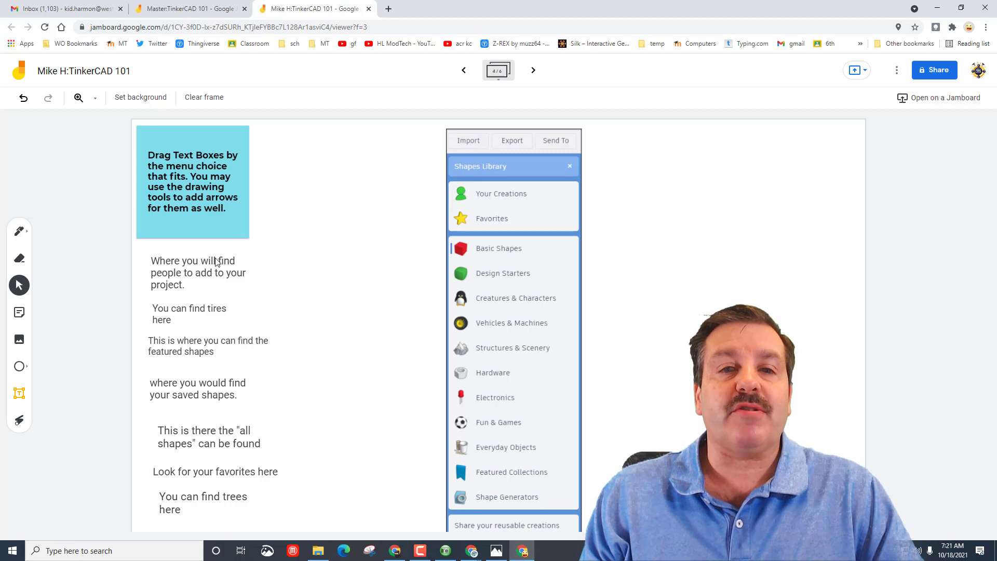
mouse_move(406, 216)
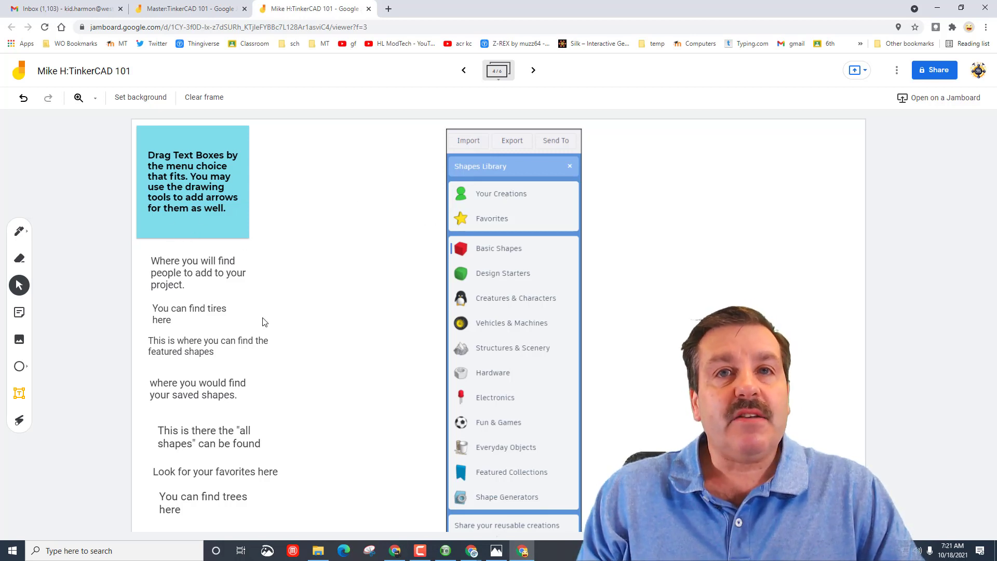
Step: Move the 'You can find tires here' text beside the library and pen an arrow to Vehicles & Machines
click(190, 314)
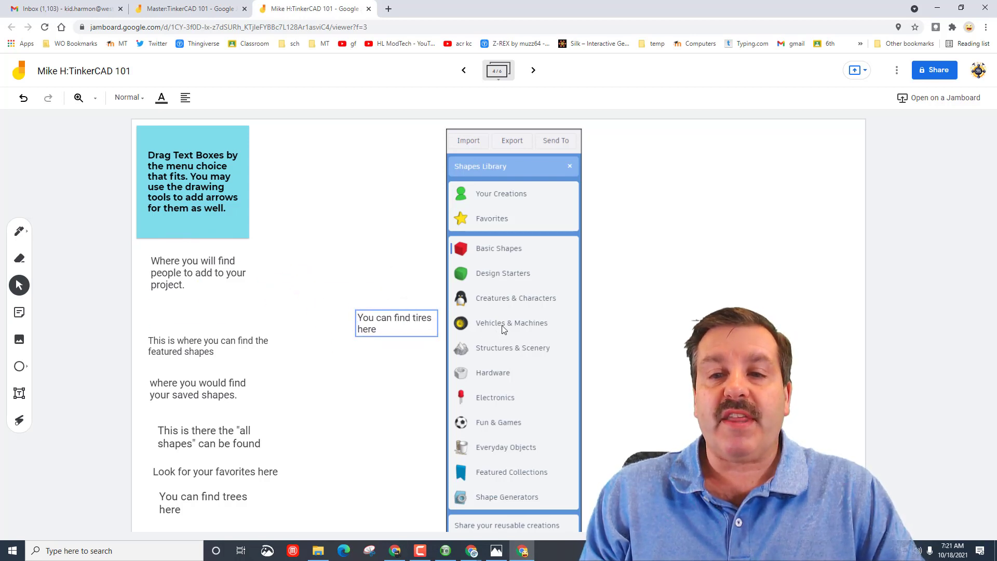
click(19, 231)
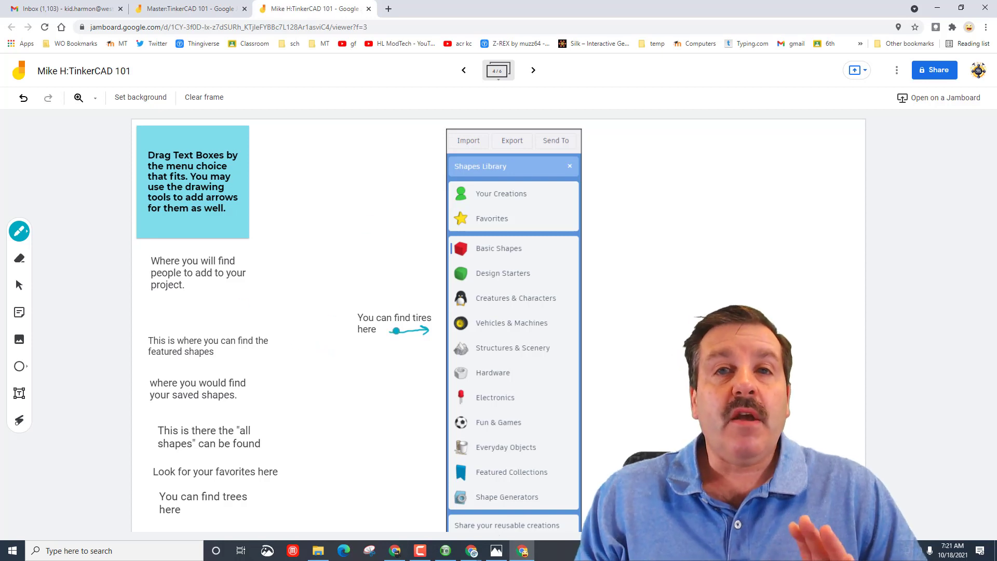
mouse_move(533, 70)
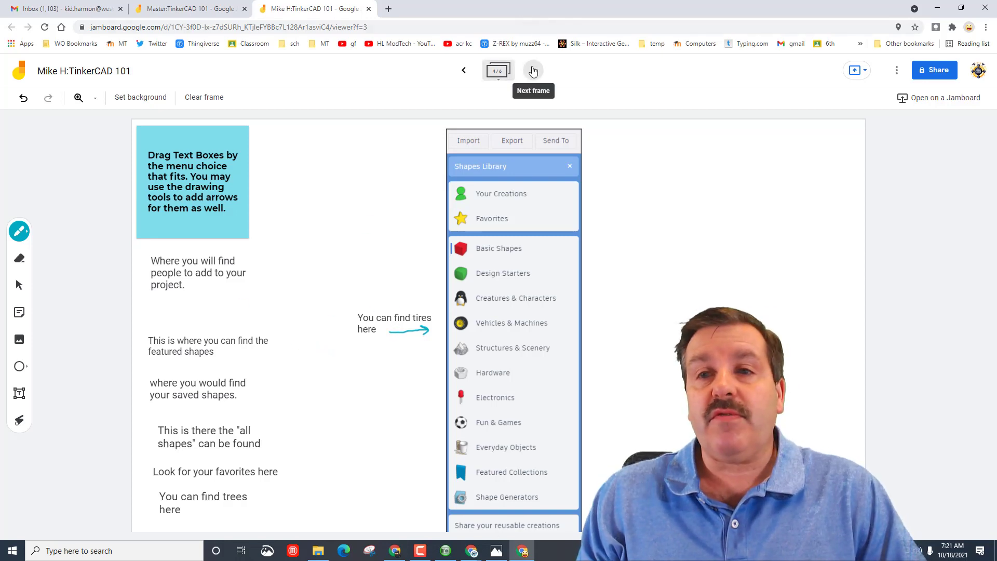
Step: Advance two frames past Shape Generators to the favourites-star sticky note page
click(533, 70)
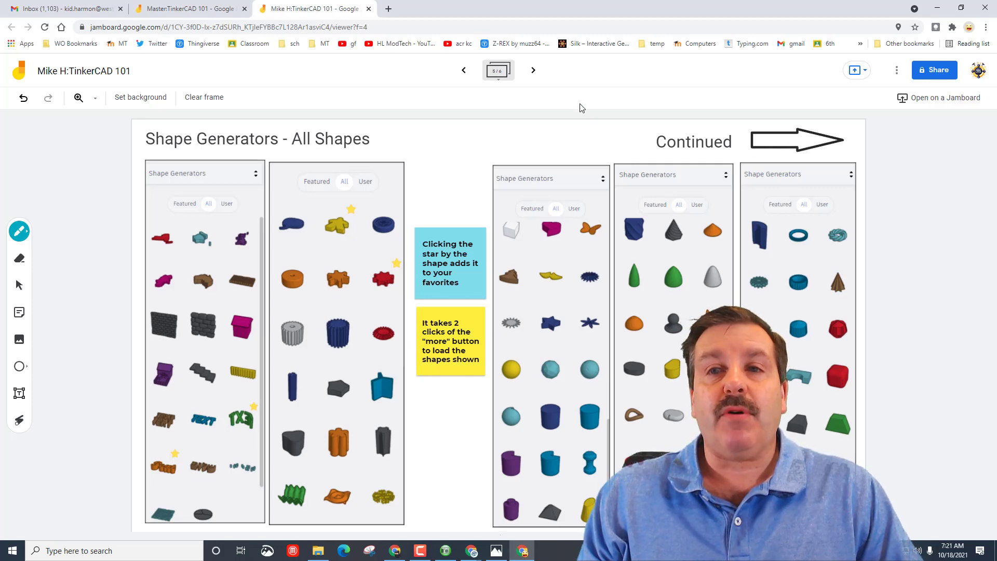
click(533, 70)
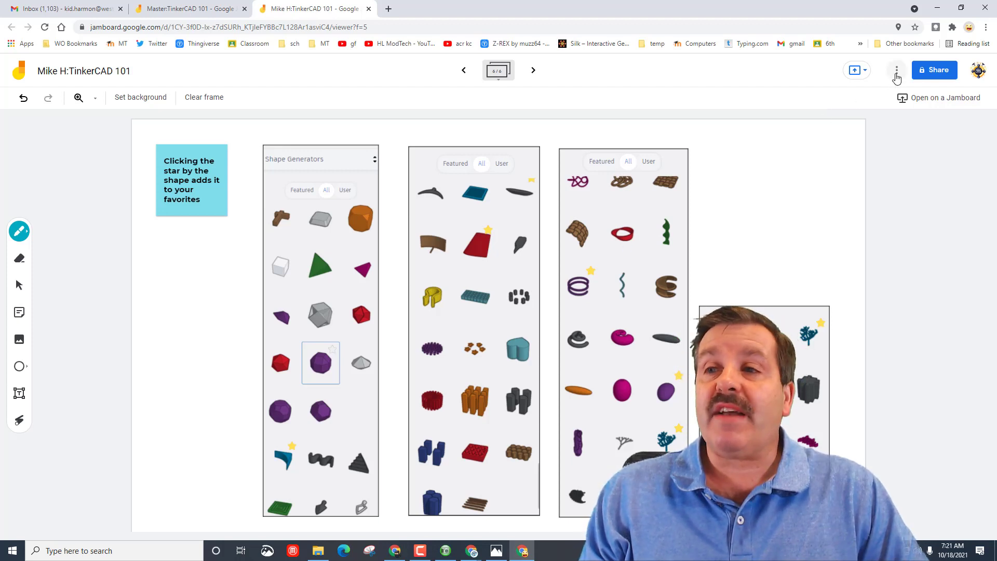
Step: Choose Download as PDF from More actions, bringing up the Save As dialog at Downloads
click(896, 69)
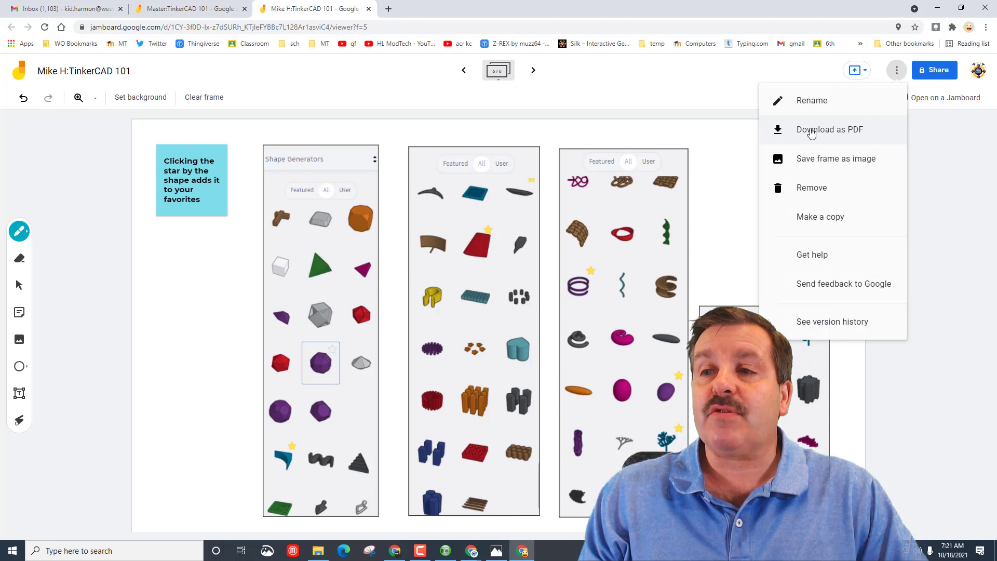
click(829, 129)
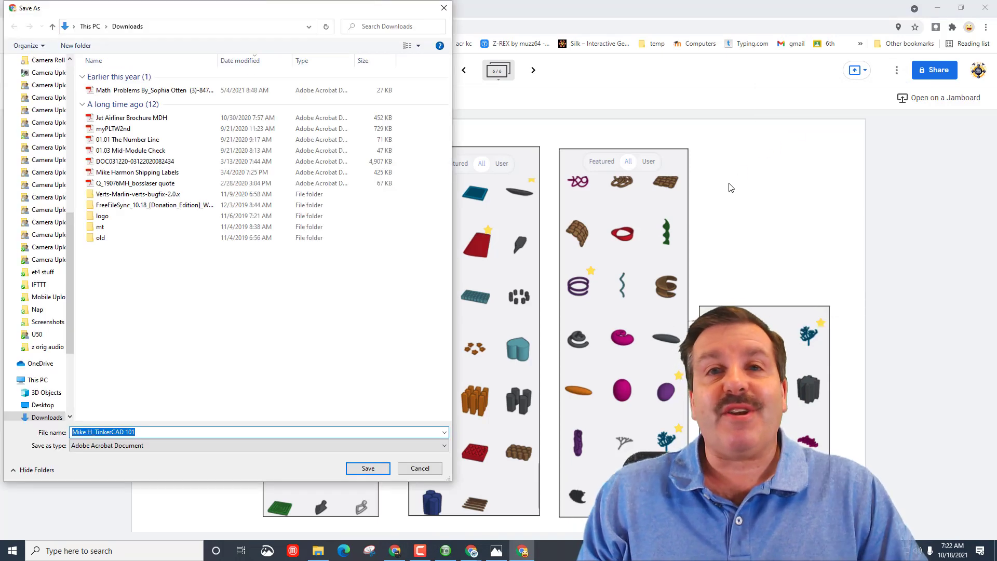
mouse_move(491, 220)
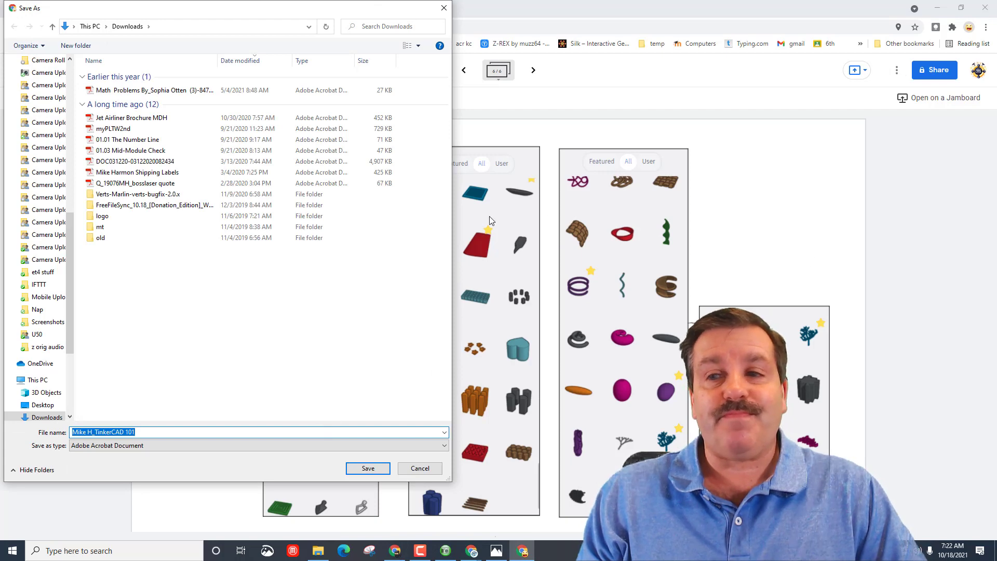